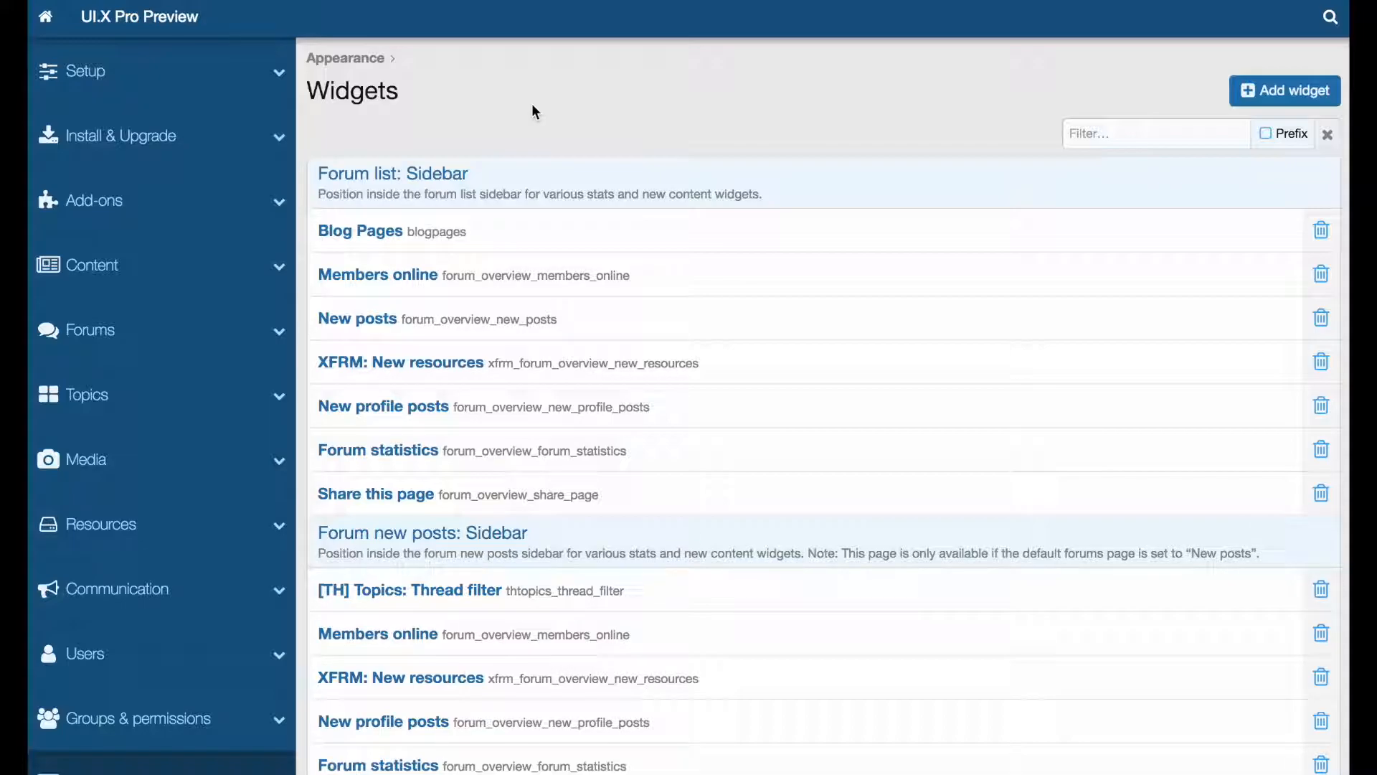
- Start a new trending configuration under Content > Trending with Thread as the content type
{"action": "left_click", "coordinate": [91, 265]}
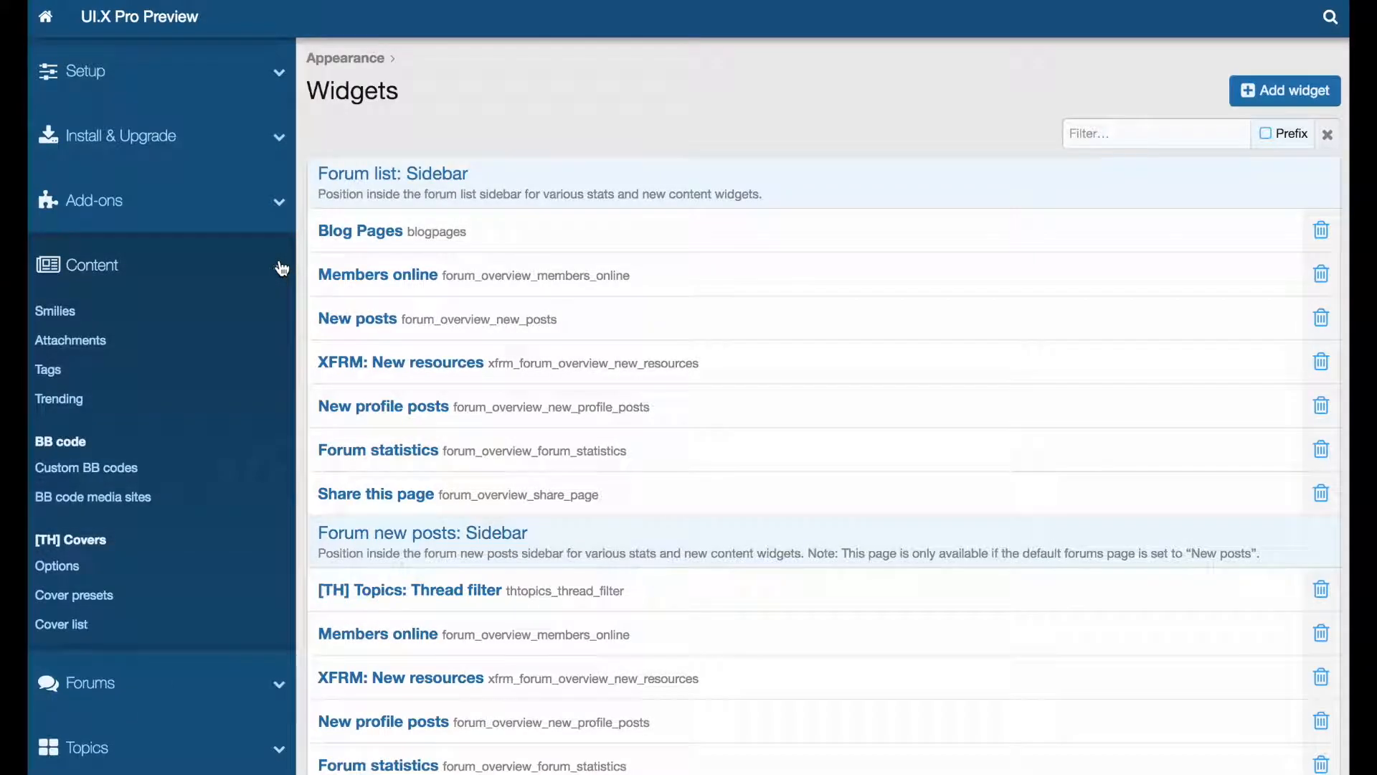
{"action": "left_click", "coordinate": [58, 398]}
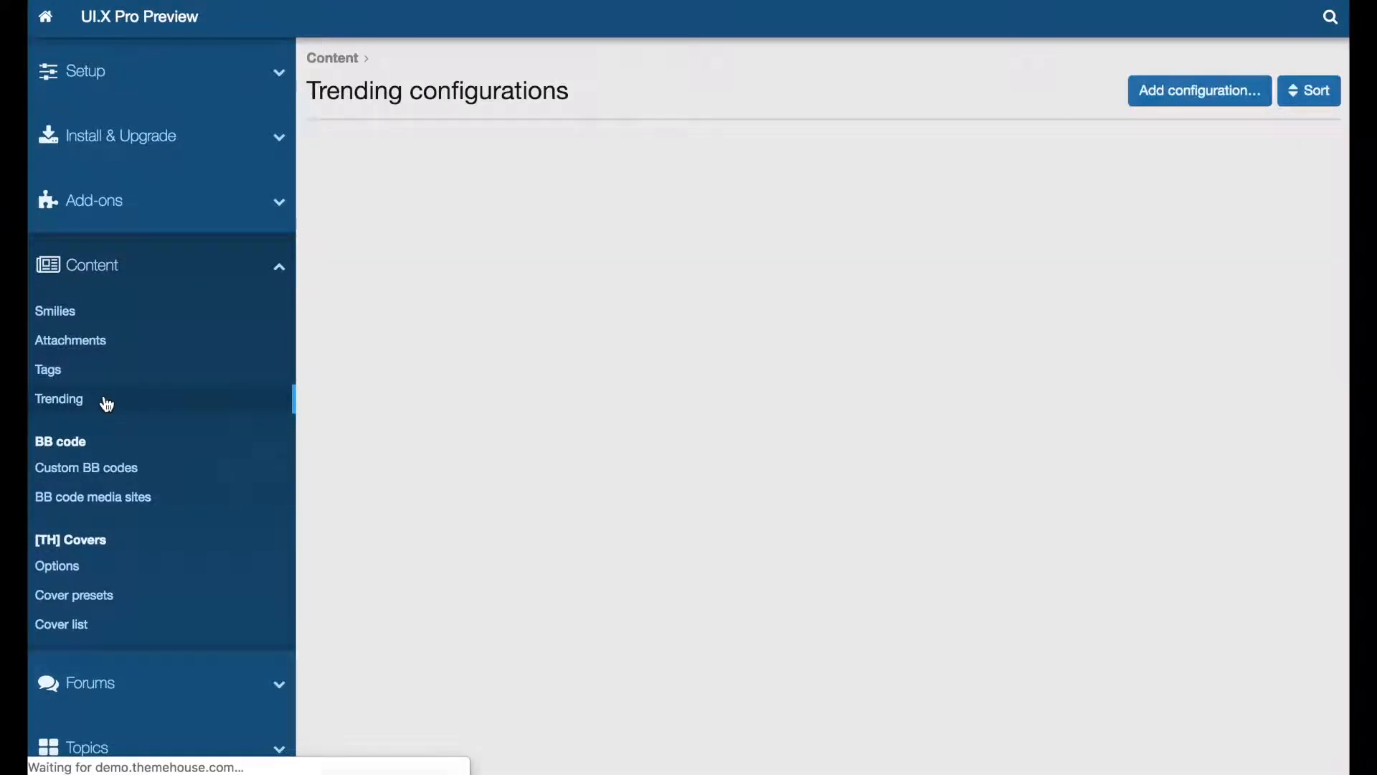
{"action": "left_click", "coordinate": [1198, 90]}
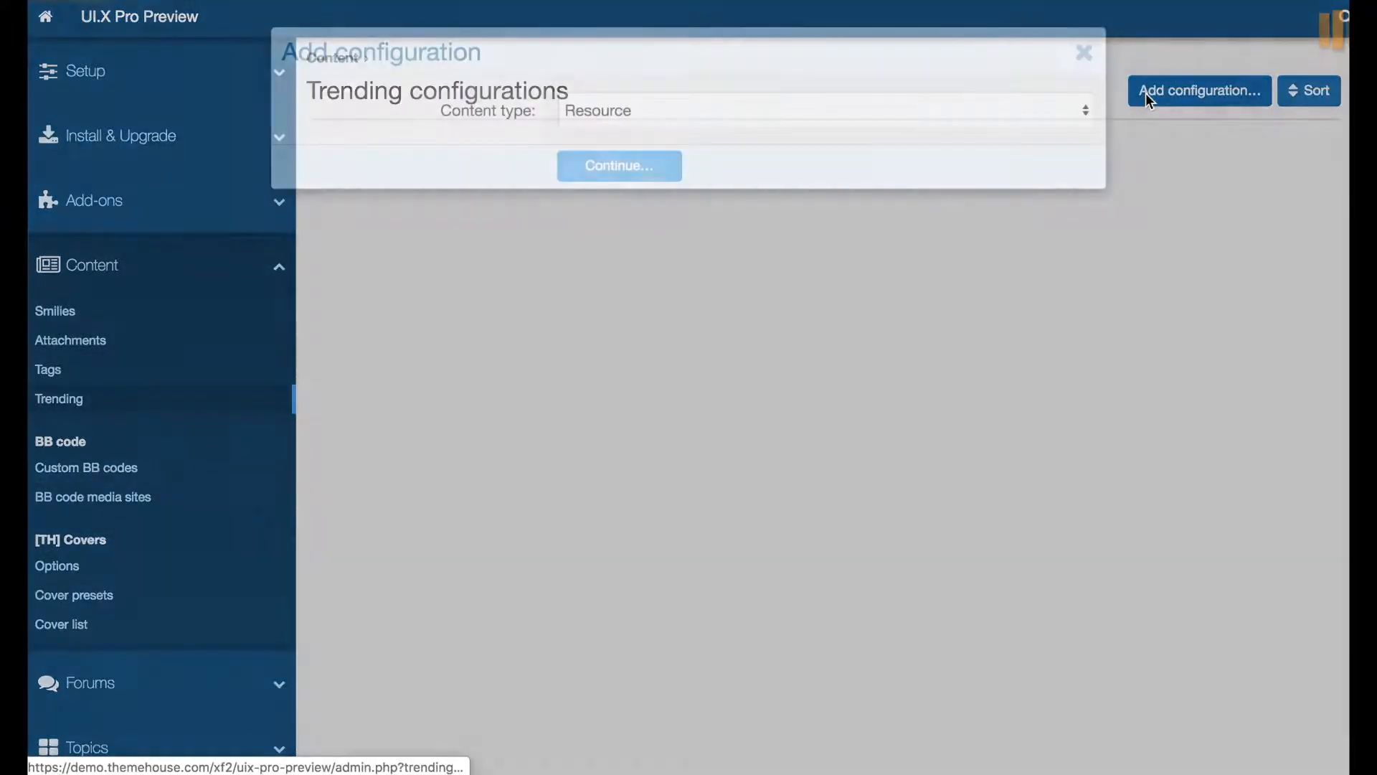
{"action": "left_click", "coordinate": [823, 110]}
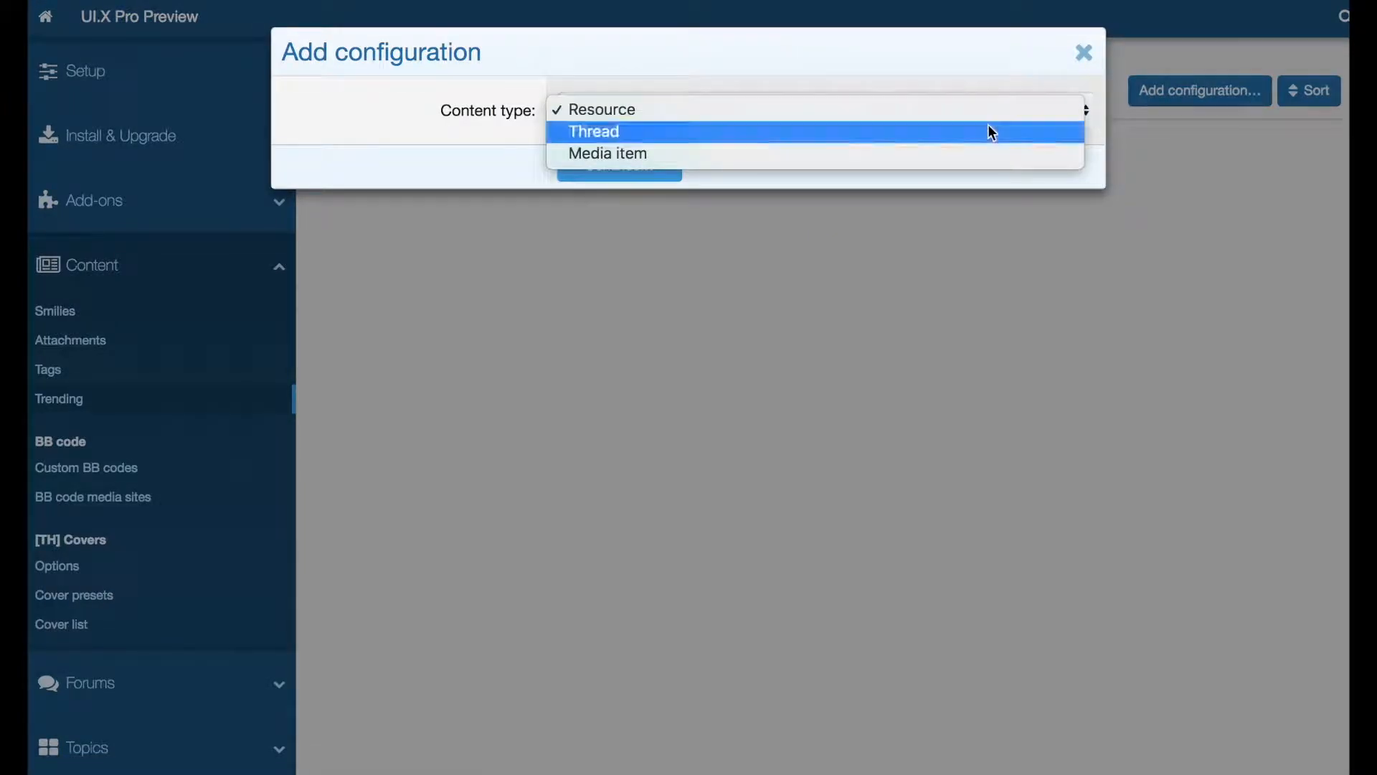
{"action": "left_click", "coordinate": [593, 130]}
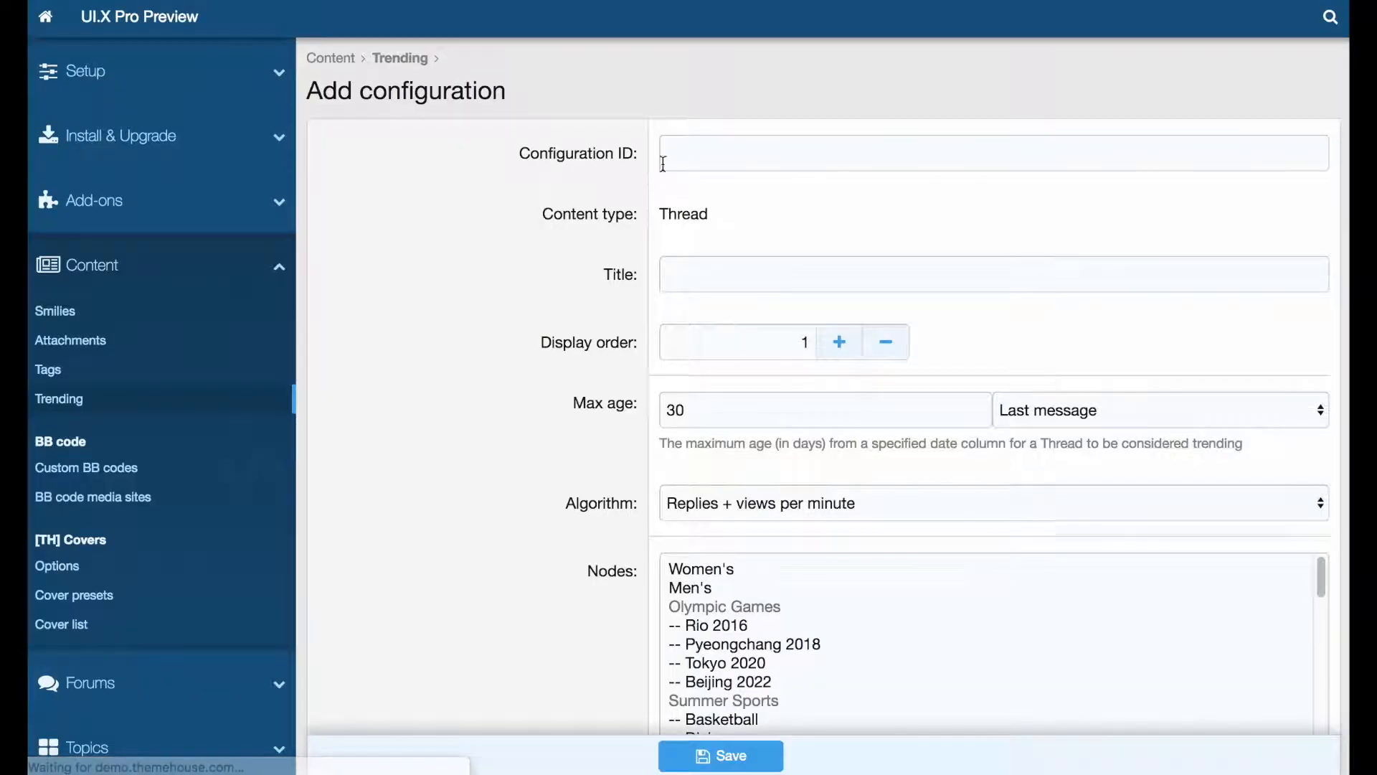
- Name the configuration 'Trending Threads', set Max age to 65 days and save it
{"action": "type", "text": "Trending Threads"}
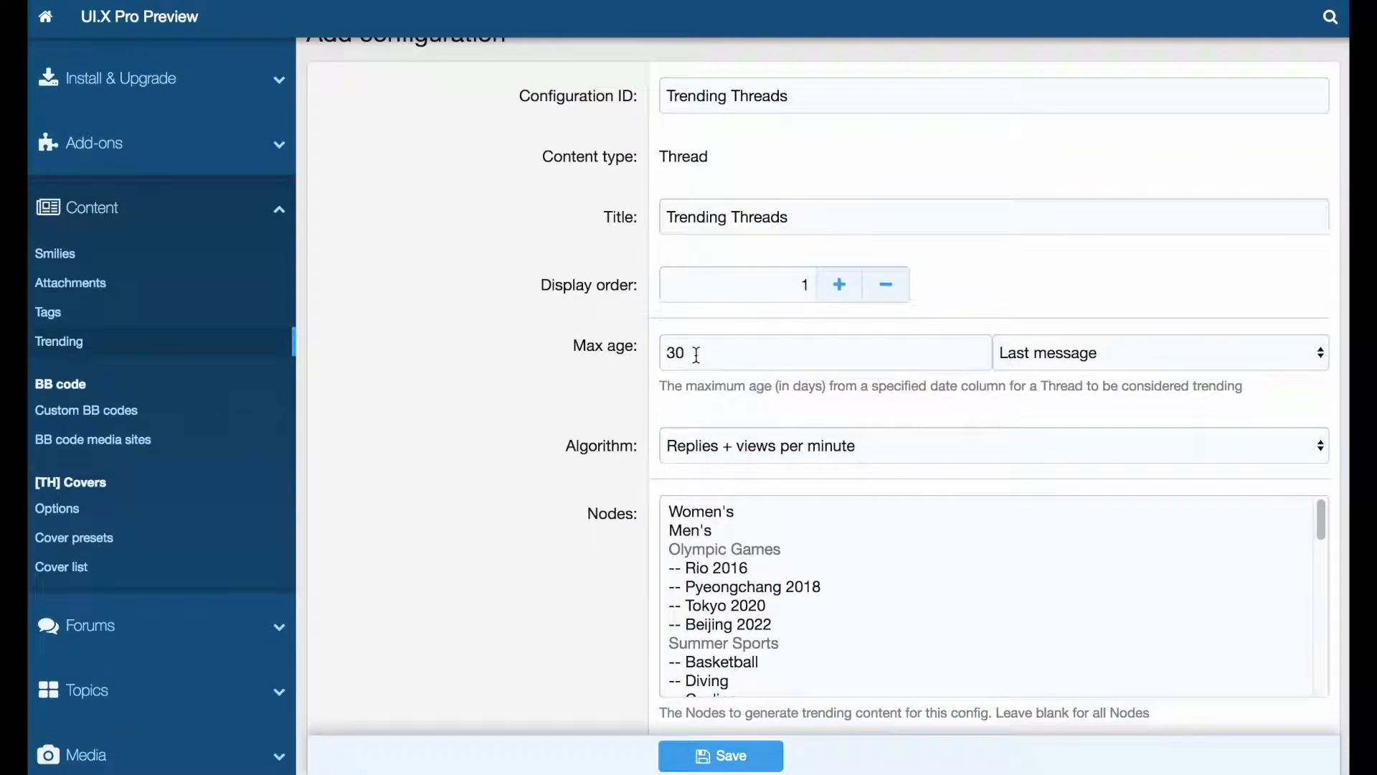
{"action": "type", "text": "65"}
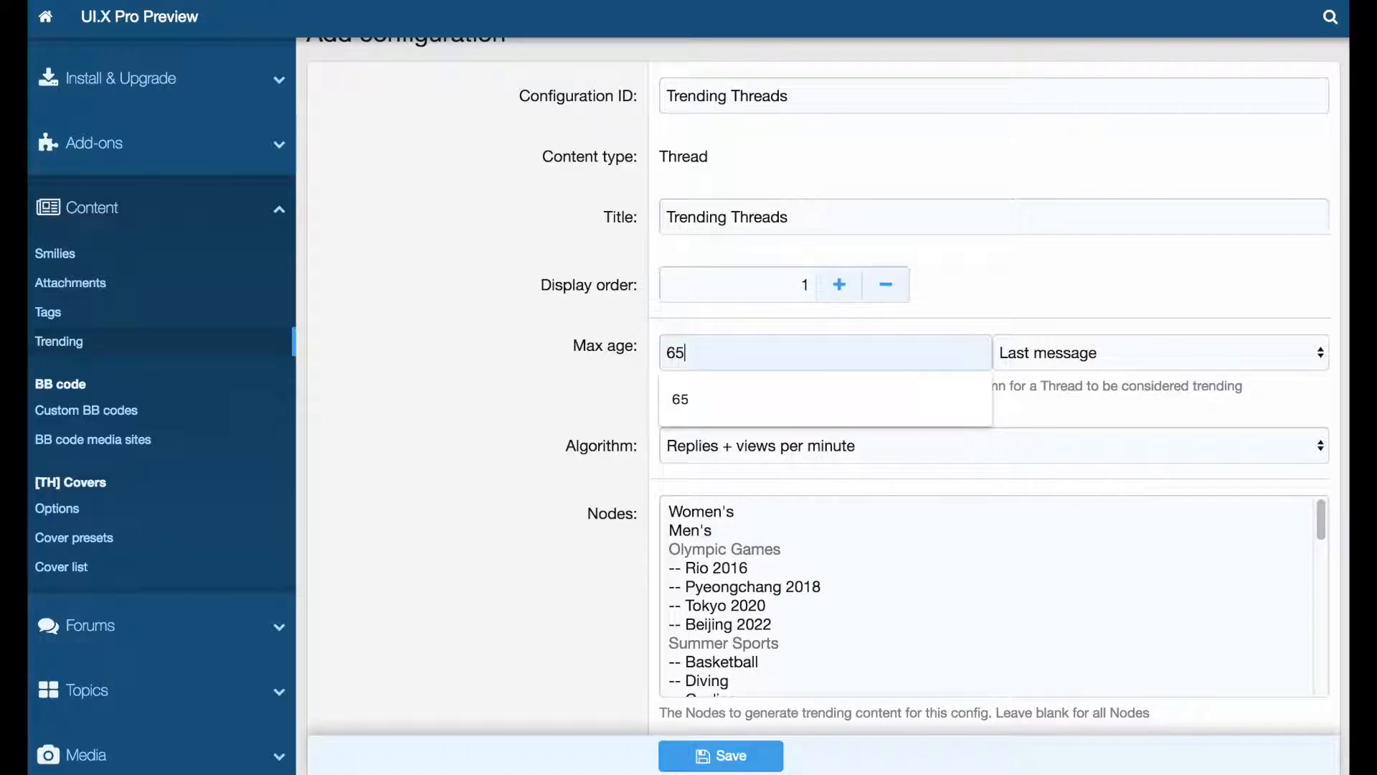
{"action": "scroll", "scroll_direction": "down", "scroll_amount": 3}
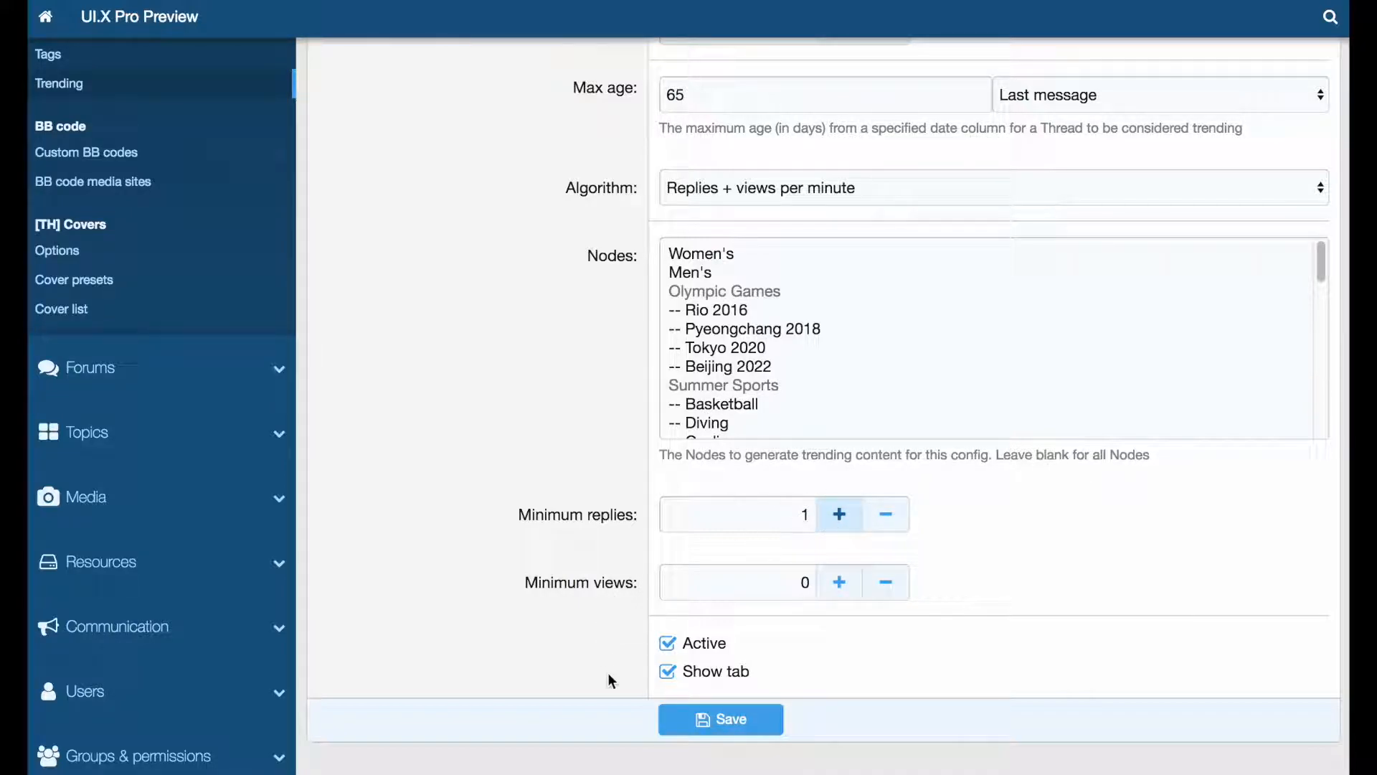
{"action": "mouse_move", "coordinate": [627, 712]}
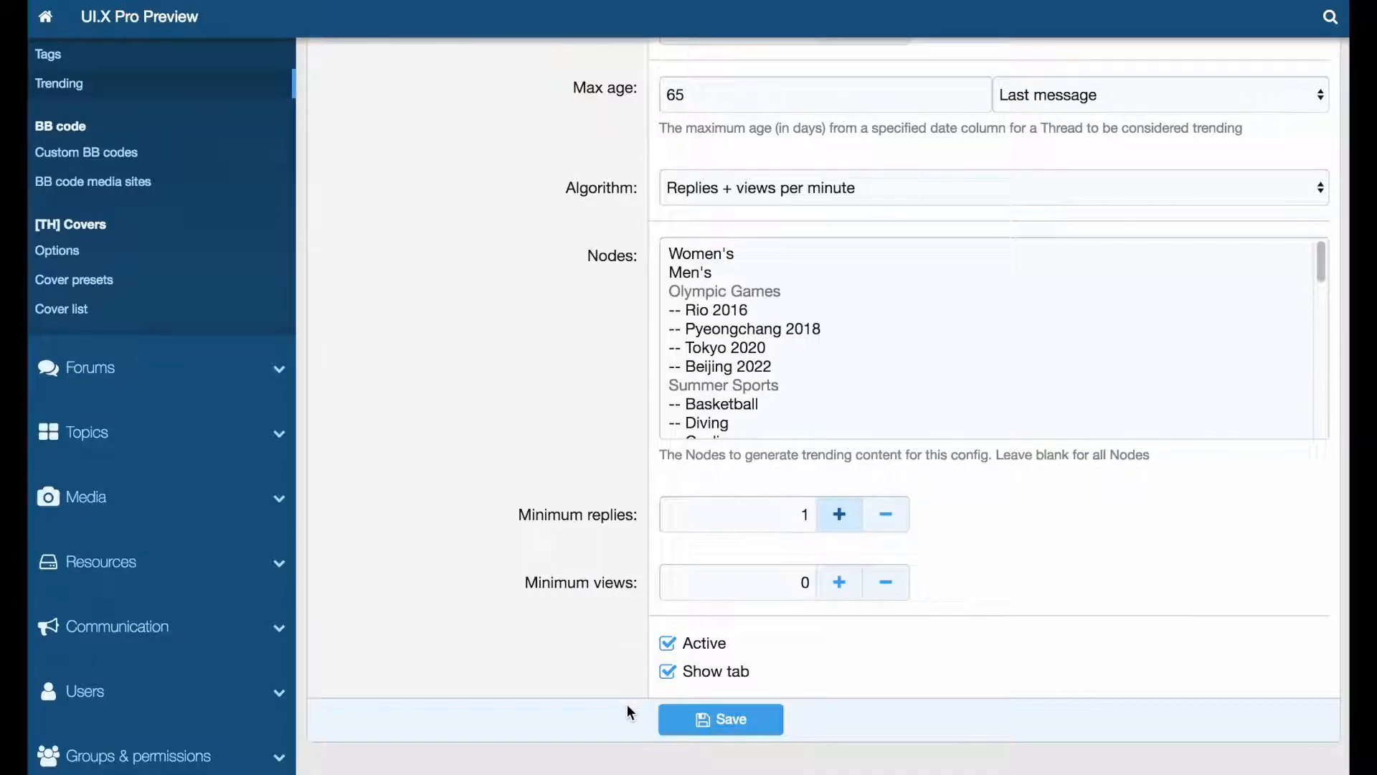
{"action": "left_click", "coordinate": [720, 719]}
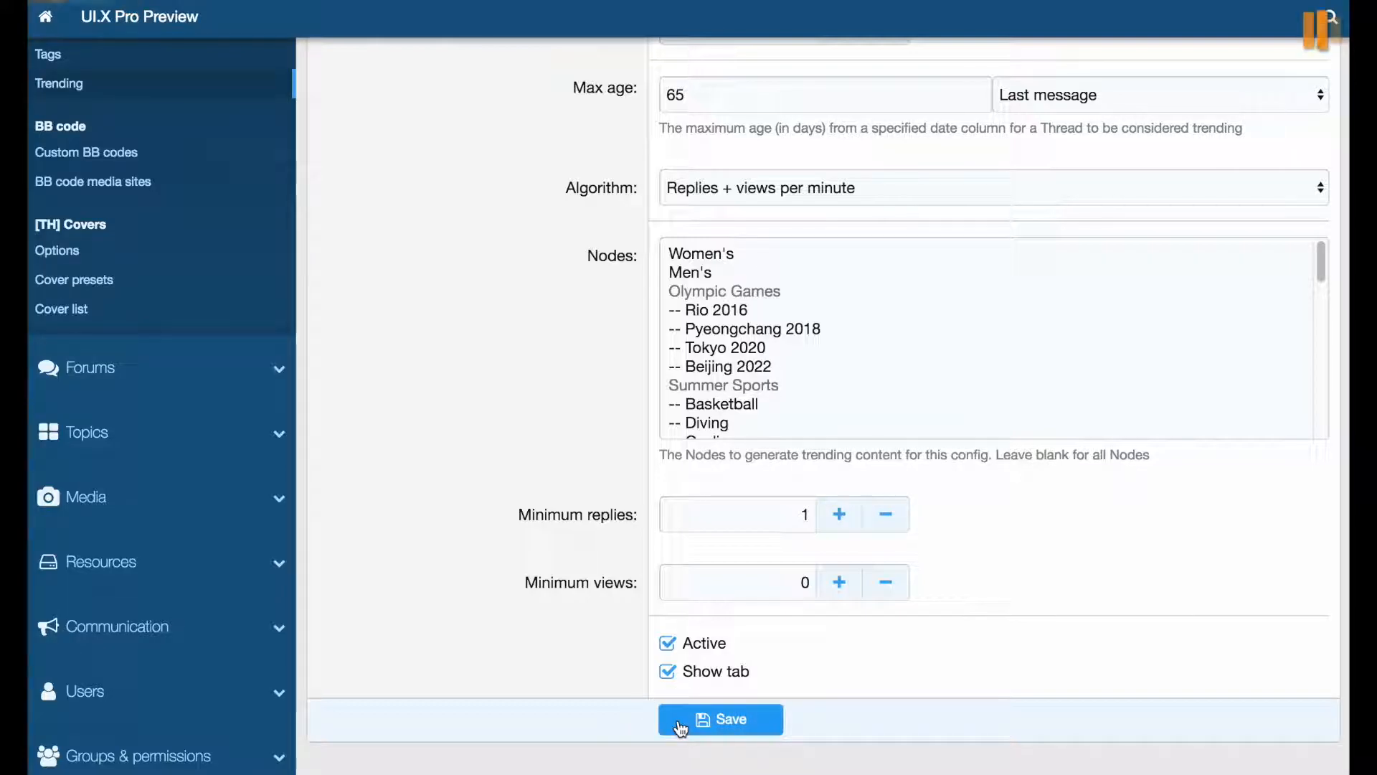
{"action": "left_click", "coordinate": [720, 718]}
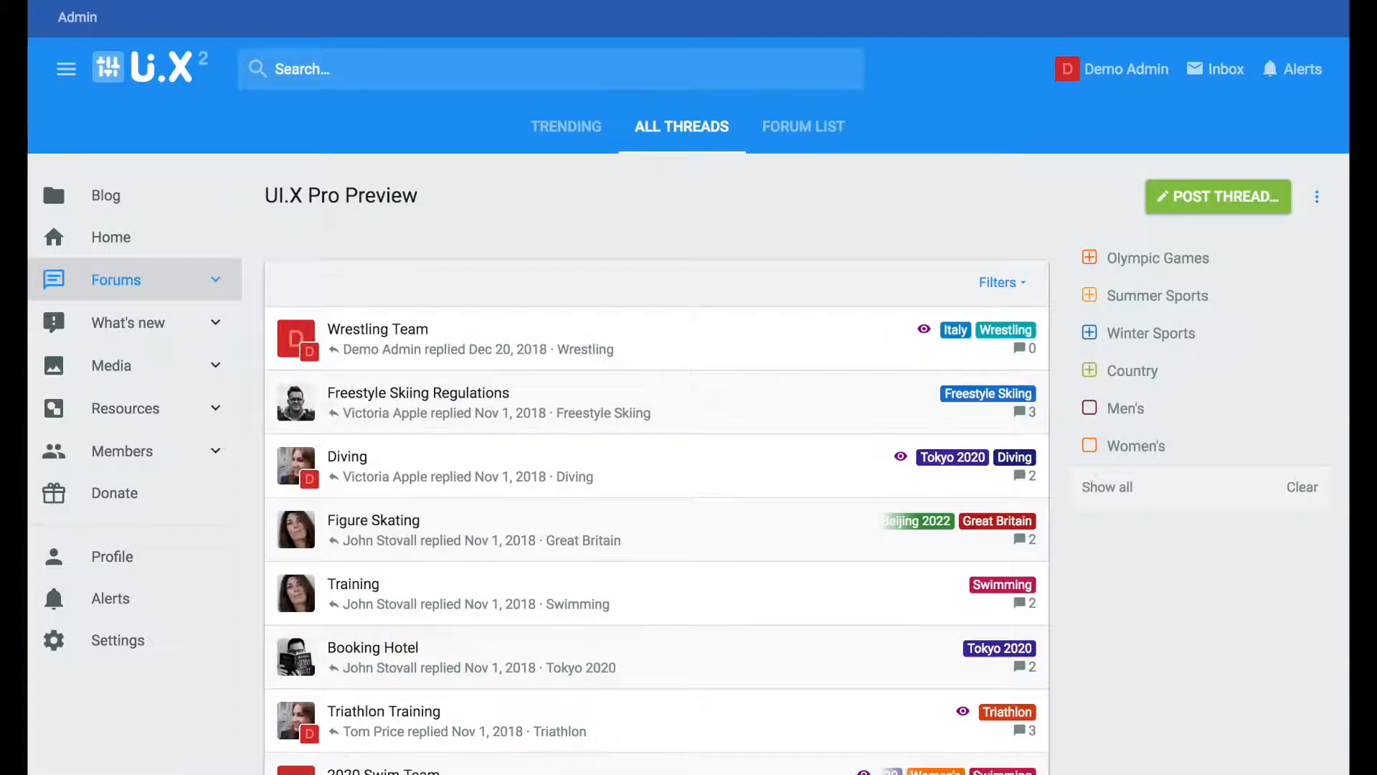
{"action": "mouse_move", "coordinate": [559, 147]}
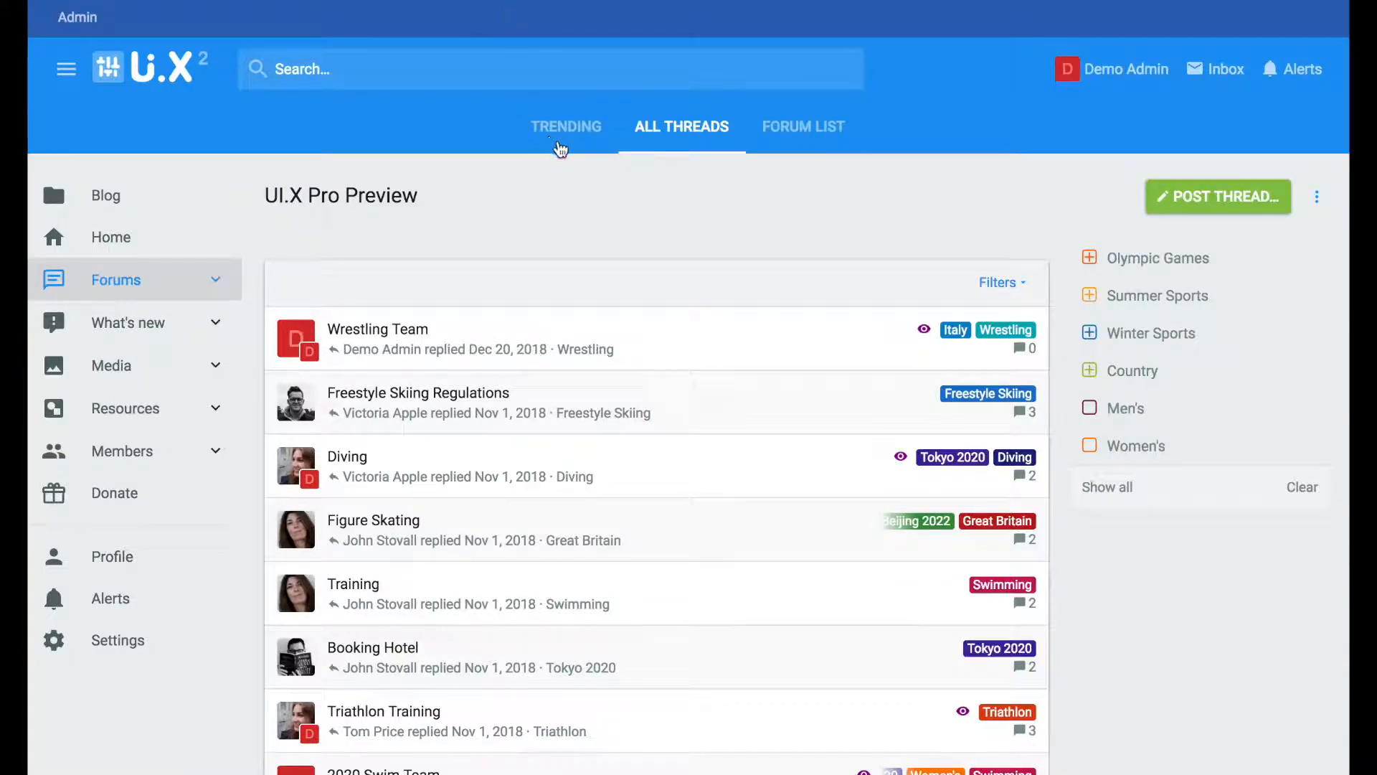
- View the forum's Trending threads listing from the navigation bar
{"action": "left_click", "coordinate": [566, 127]}
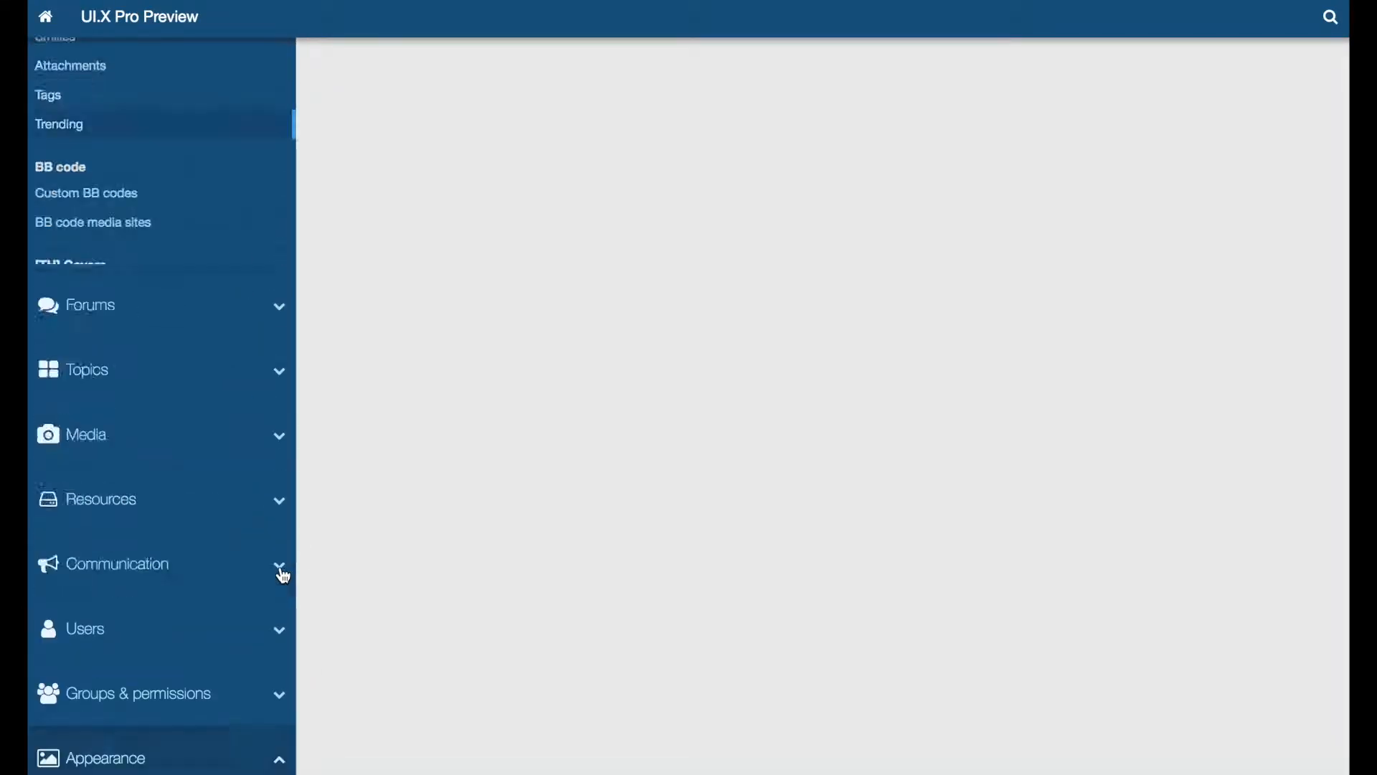
- Start a new widget under Appearance > Widgets using the Trending widget definition
{"action": "left_click", "coordinate": [106, 757]}
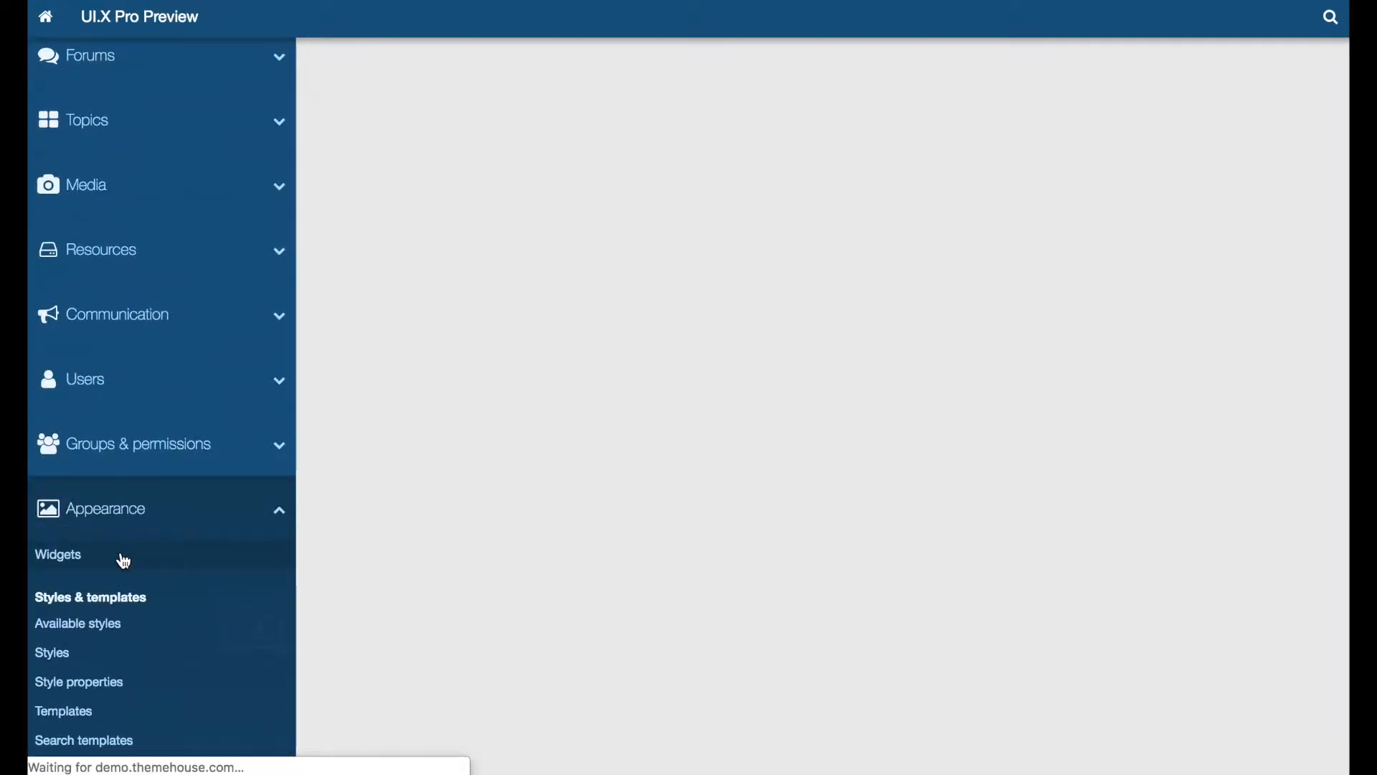
{"action": "left_click", "coordinate": [1283, 89]}
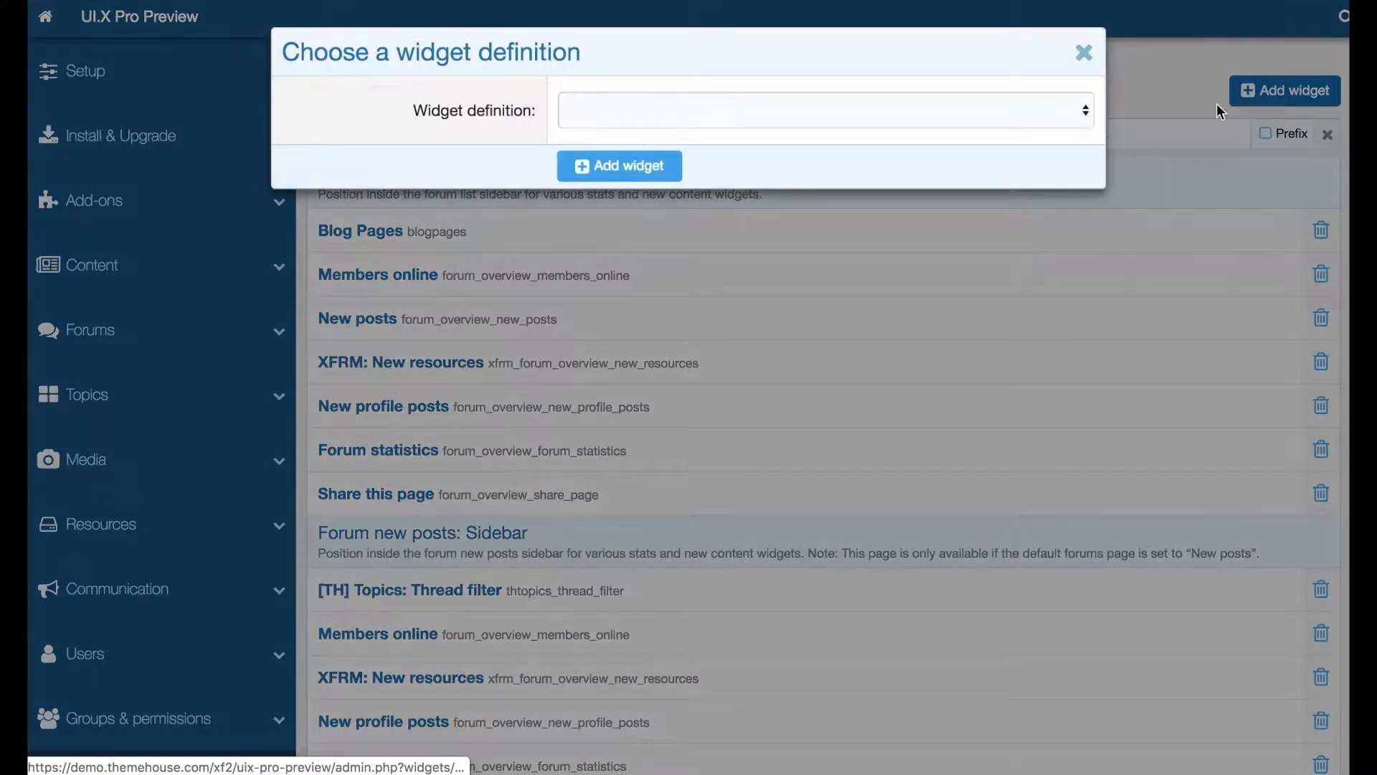
{"action": "left_click", "coordinate": [825, 110]}
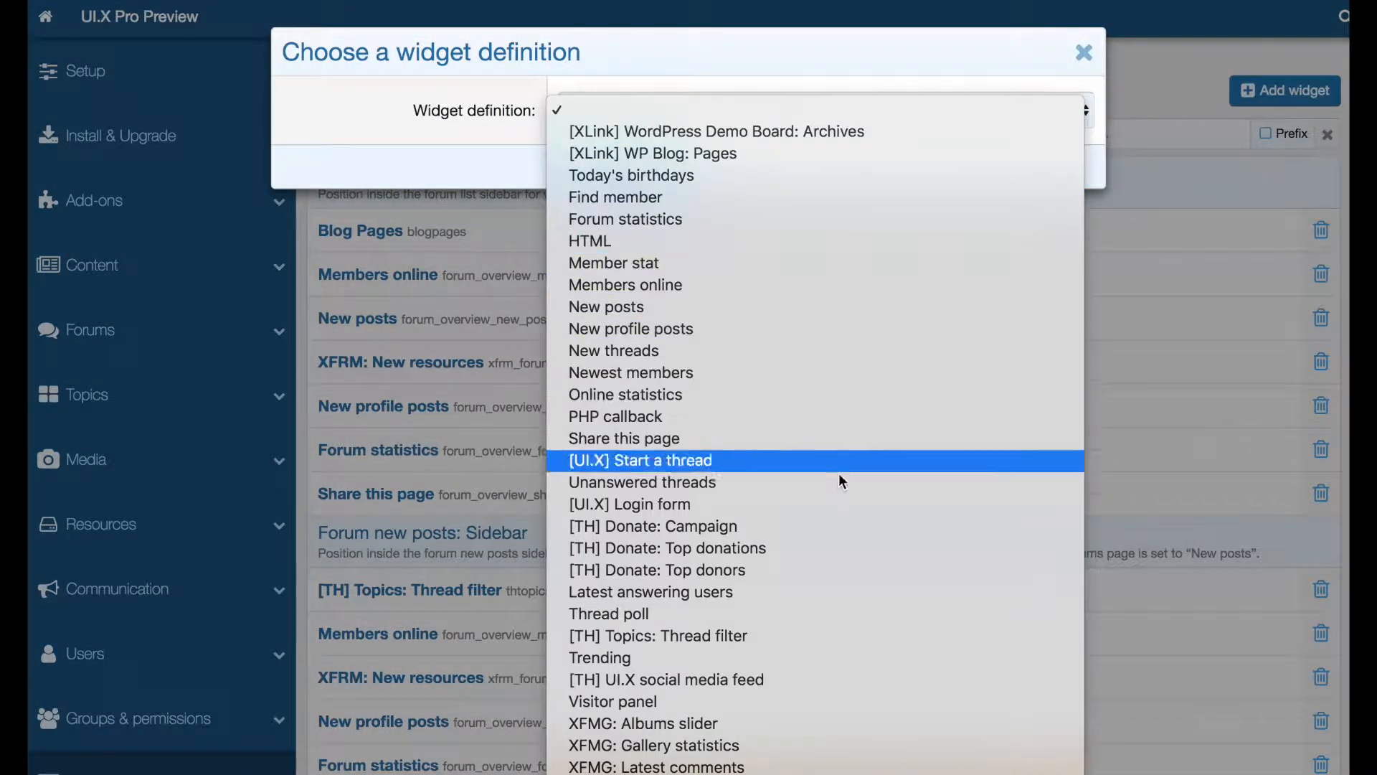
{"action": "left_click", "coordinate": [600, 657]}
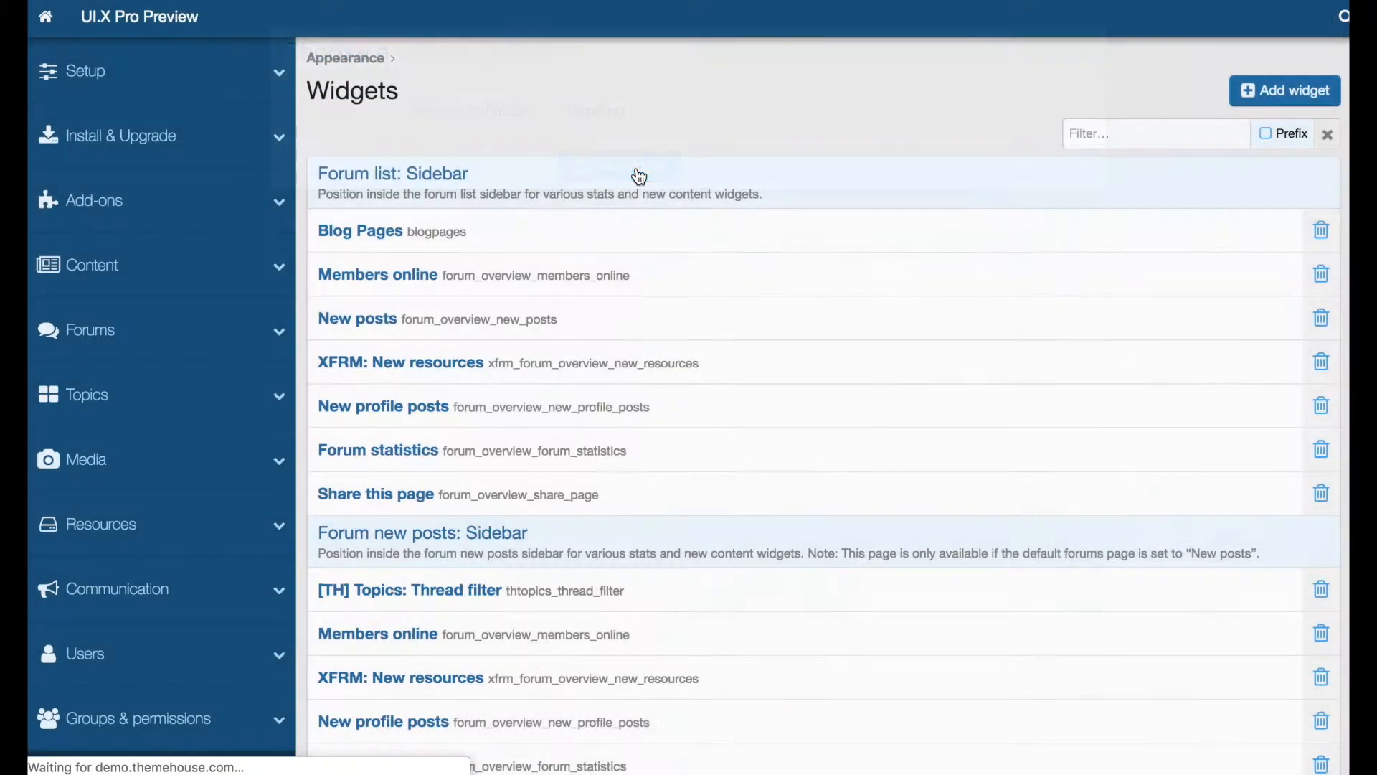
{"action": "left_click", "coordinate": [1283, 91]}
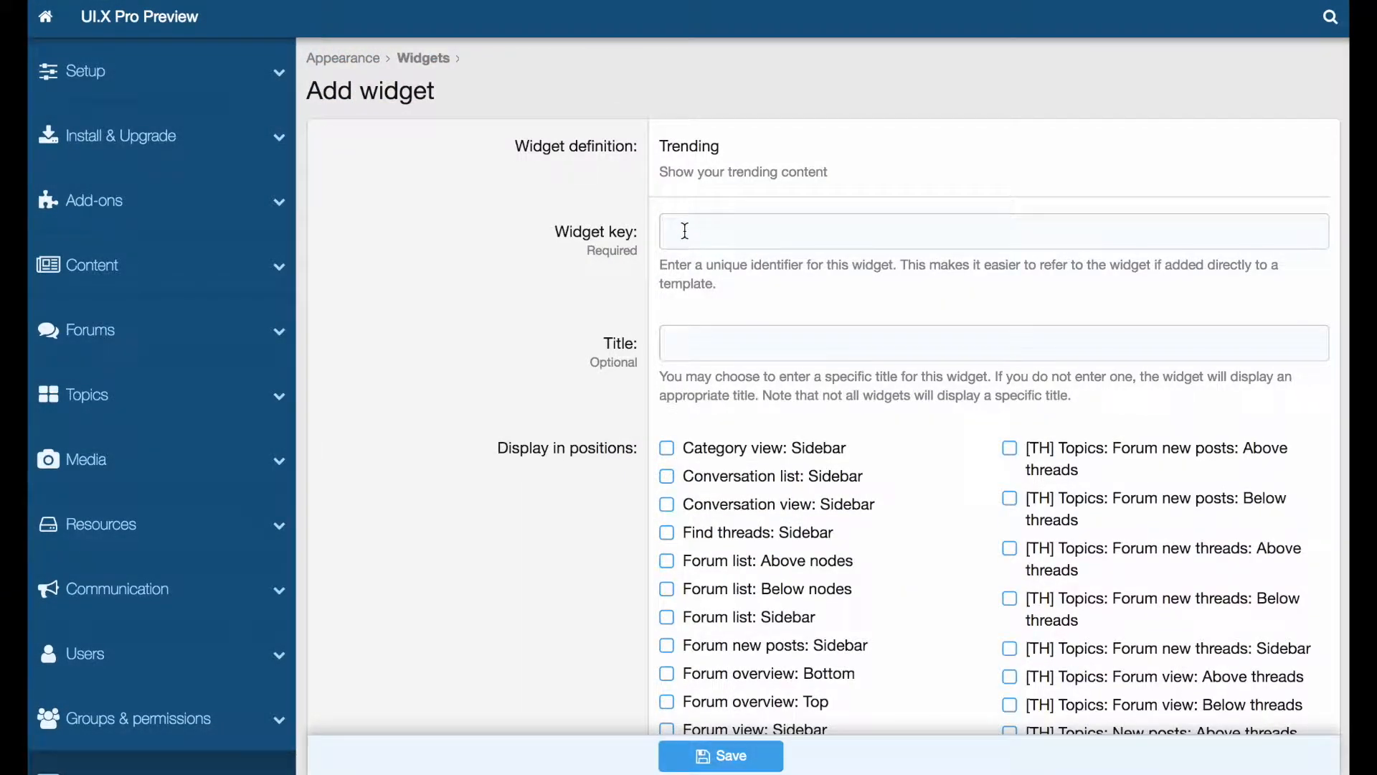
- Name the widget 'Trending Threads', place it in '[TH] Topics: All threads: Sidebar' with the Trending Threads config, and save
{"action": "type", "text": "Trending Threads"}
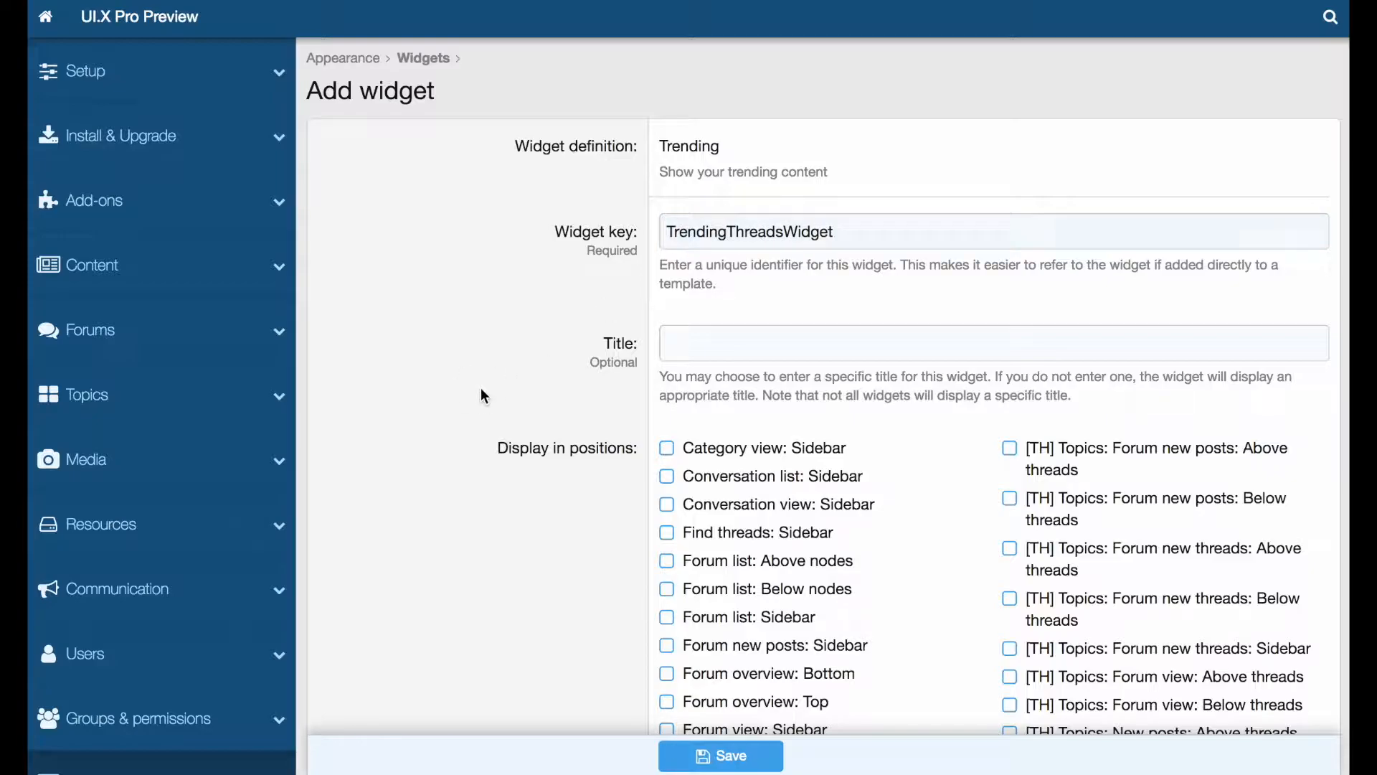
{"action": "scroll", "scroll_direction": "down", "scroll_amount": 3}
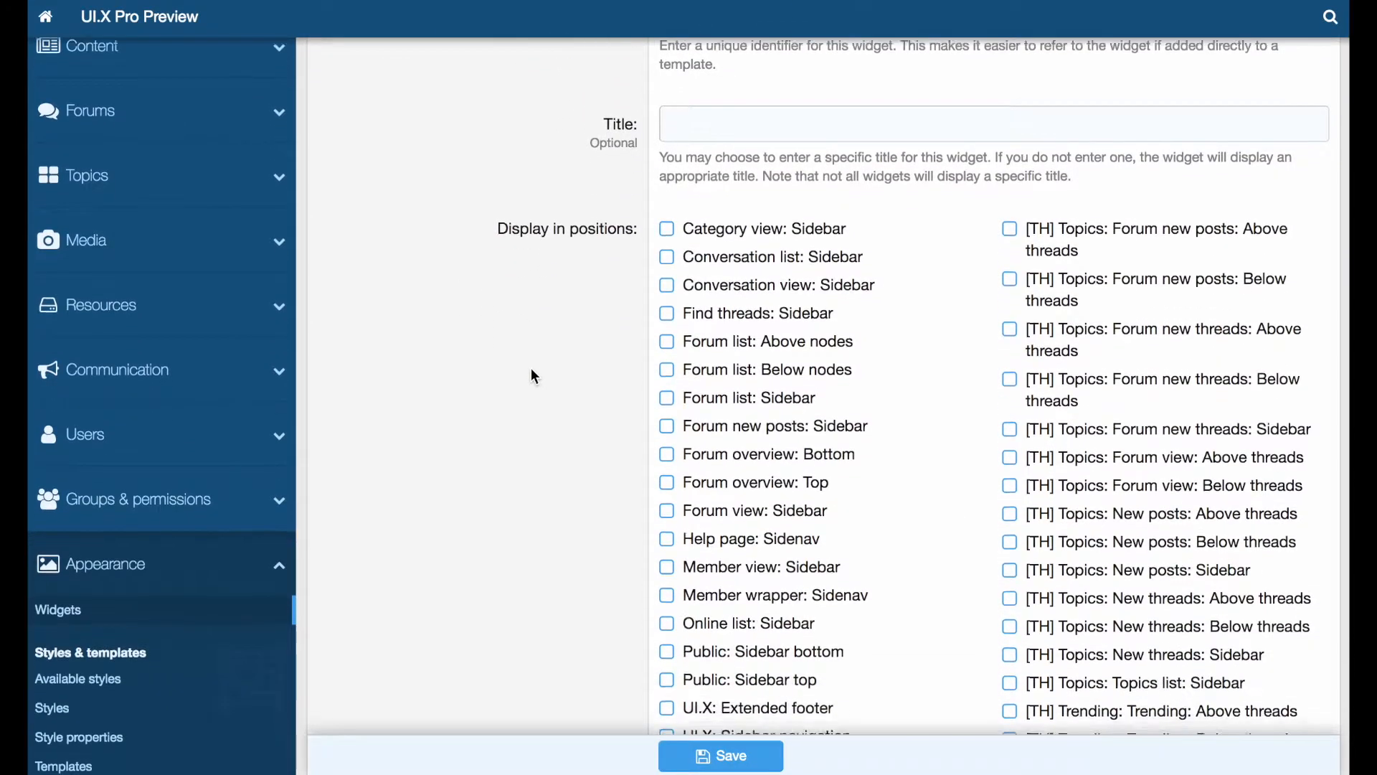
{"action": "scroll", "scroll_direction": "down", "scroll_amount": 3}
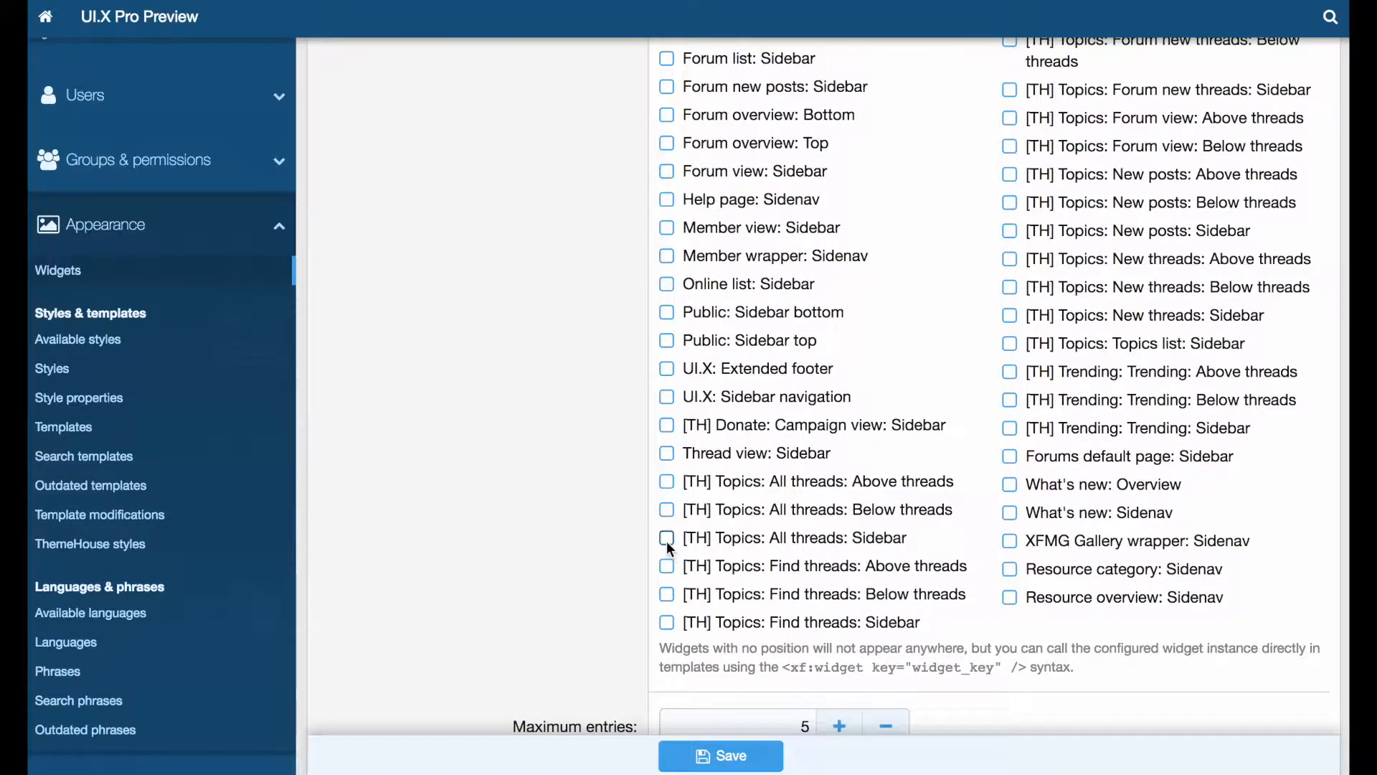
{"action": "left_click", "coordinate": [667, 537]}
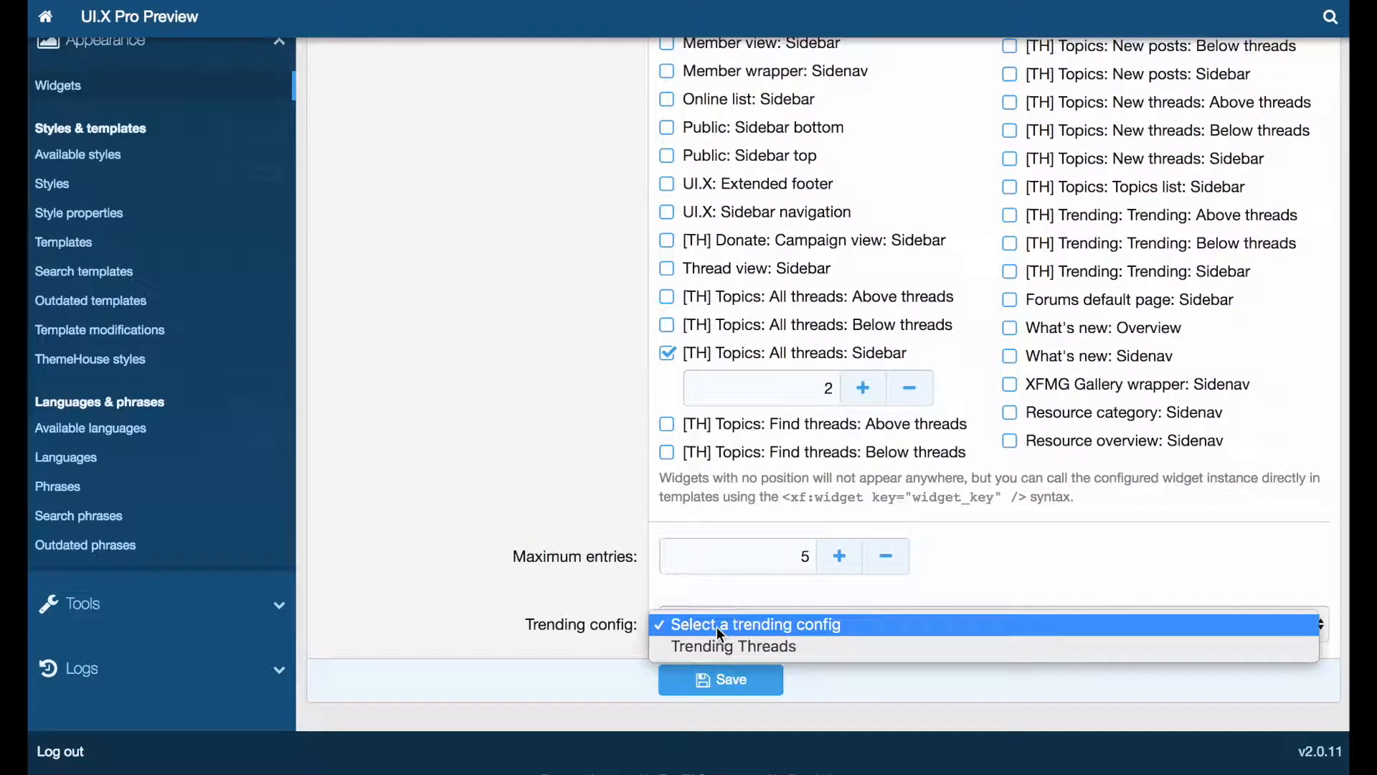
{"action": "left_click", "coordinate": [732, 646]}
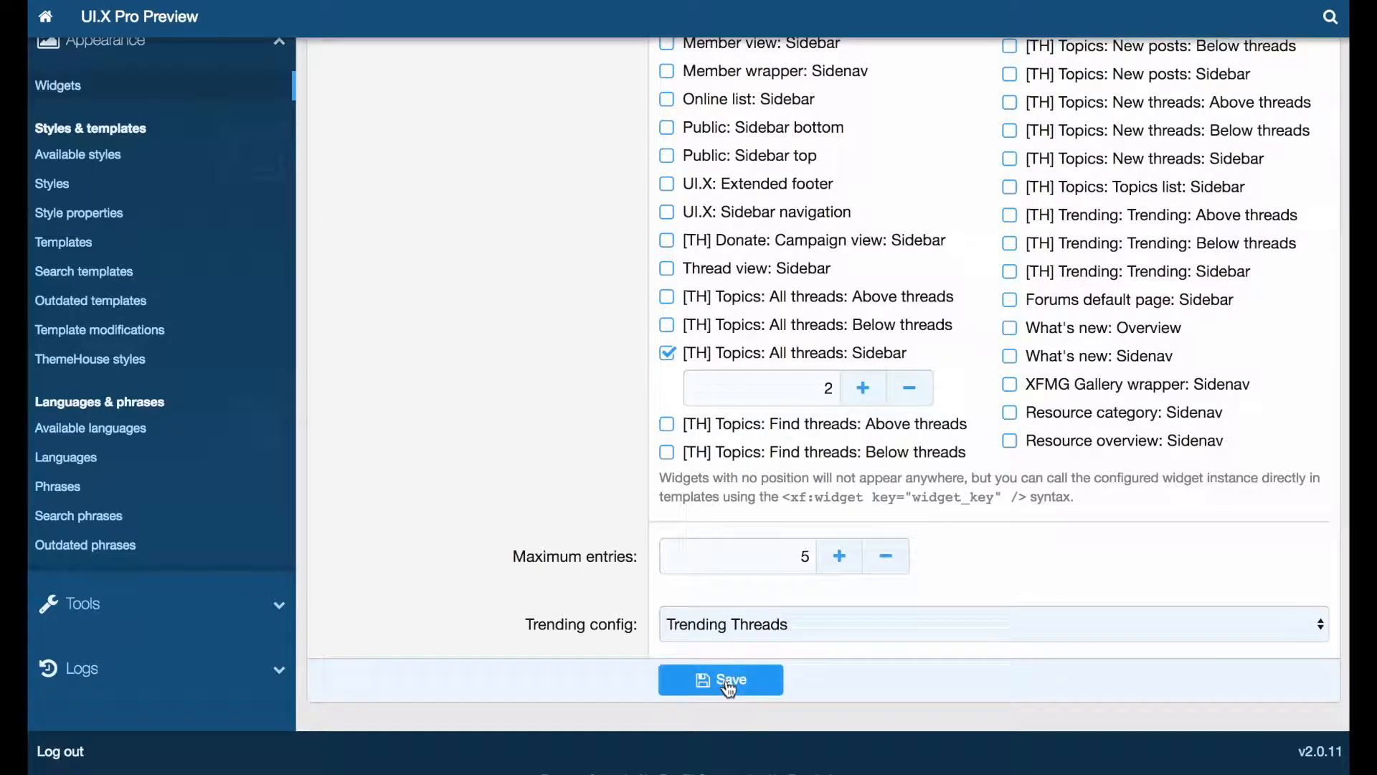
{"action": "left_click", "coordinate": [720, 679]}
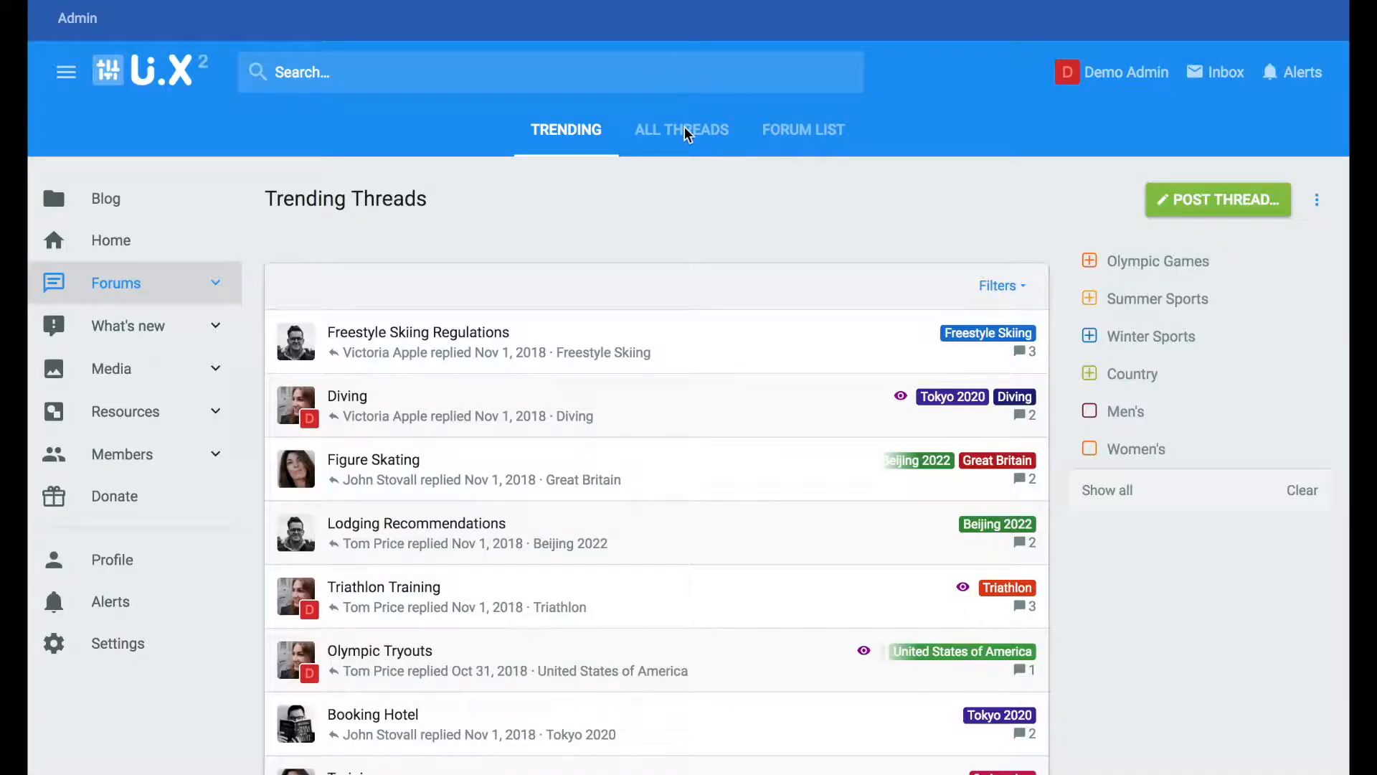
- View the forum's All Threads listing showing the new Trending widget in its sidebar
{"action": "left_click", "coordinate": [681, 129]}
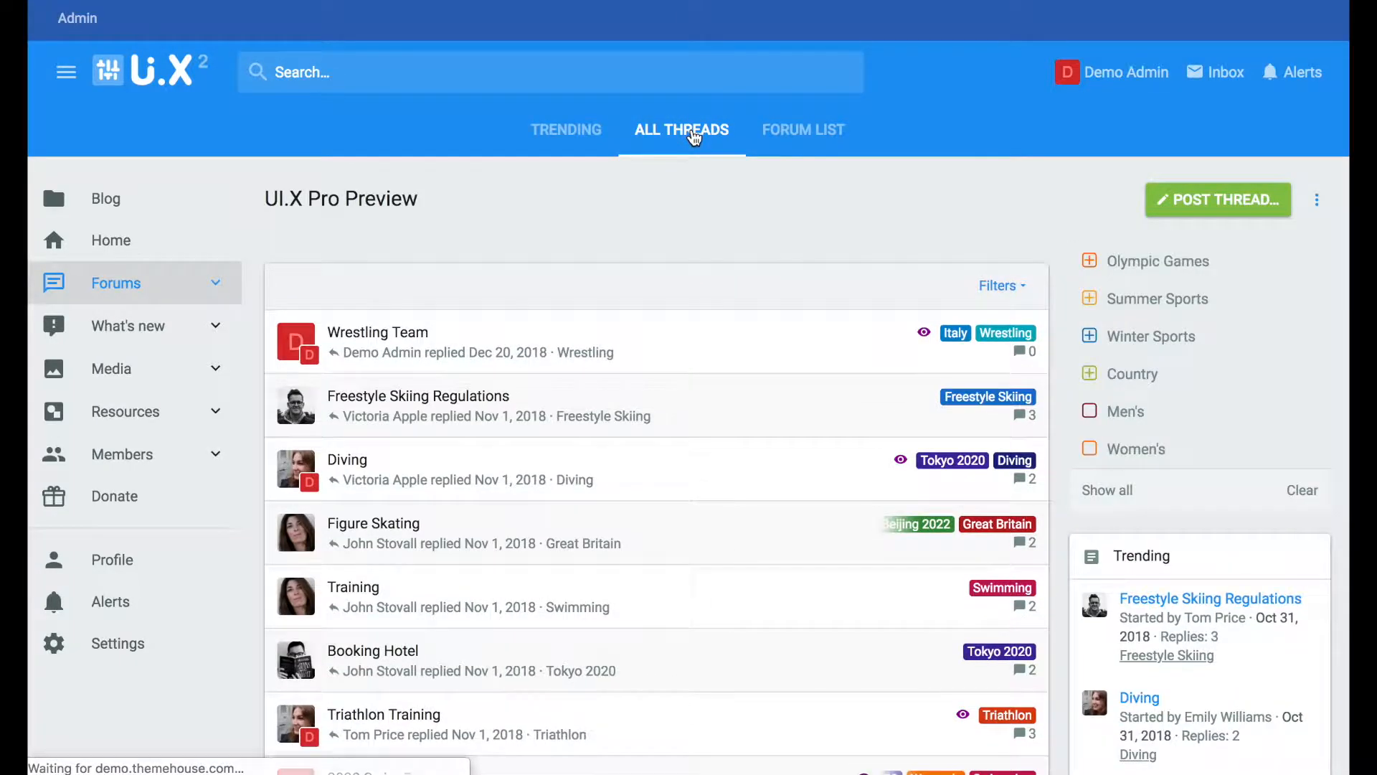
{"action": "mouse_move", "coordinate": [1095, 224]}
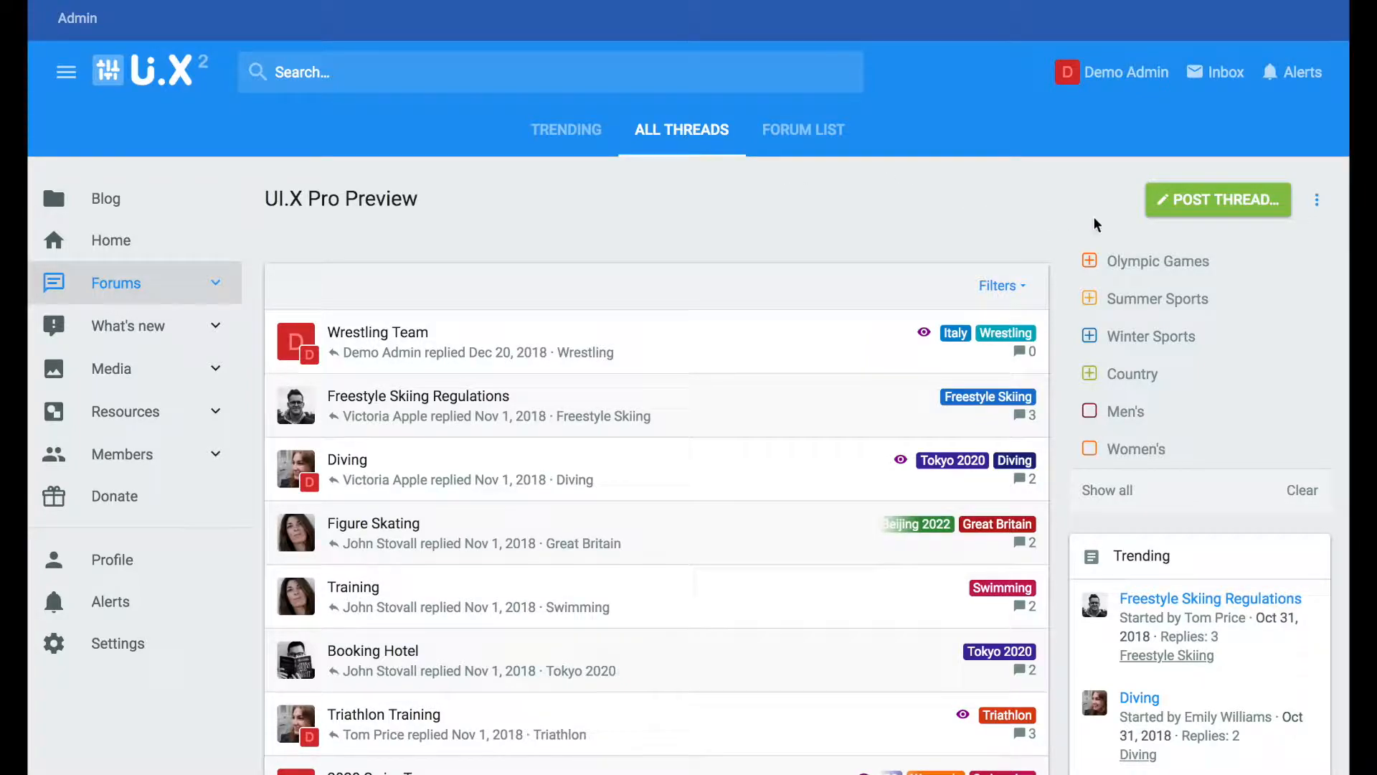